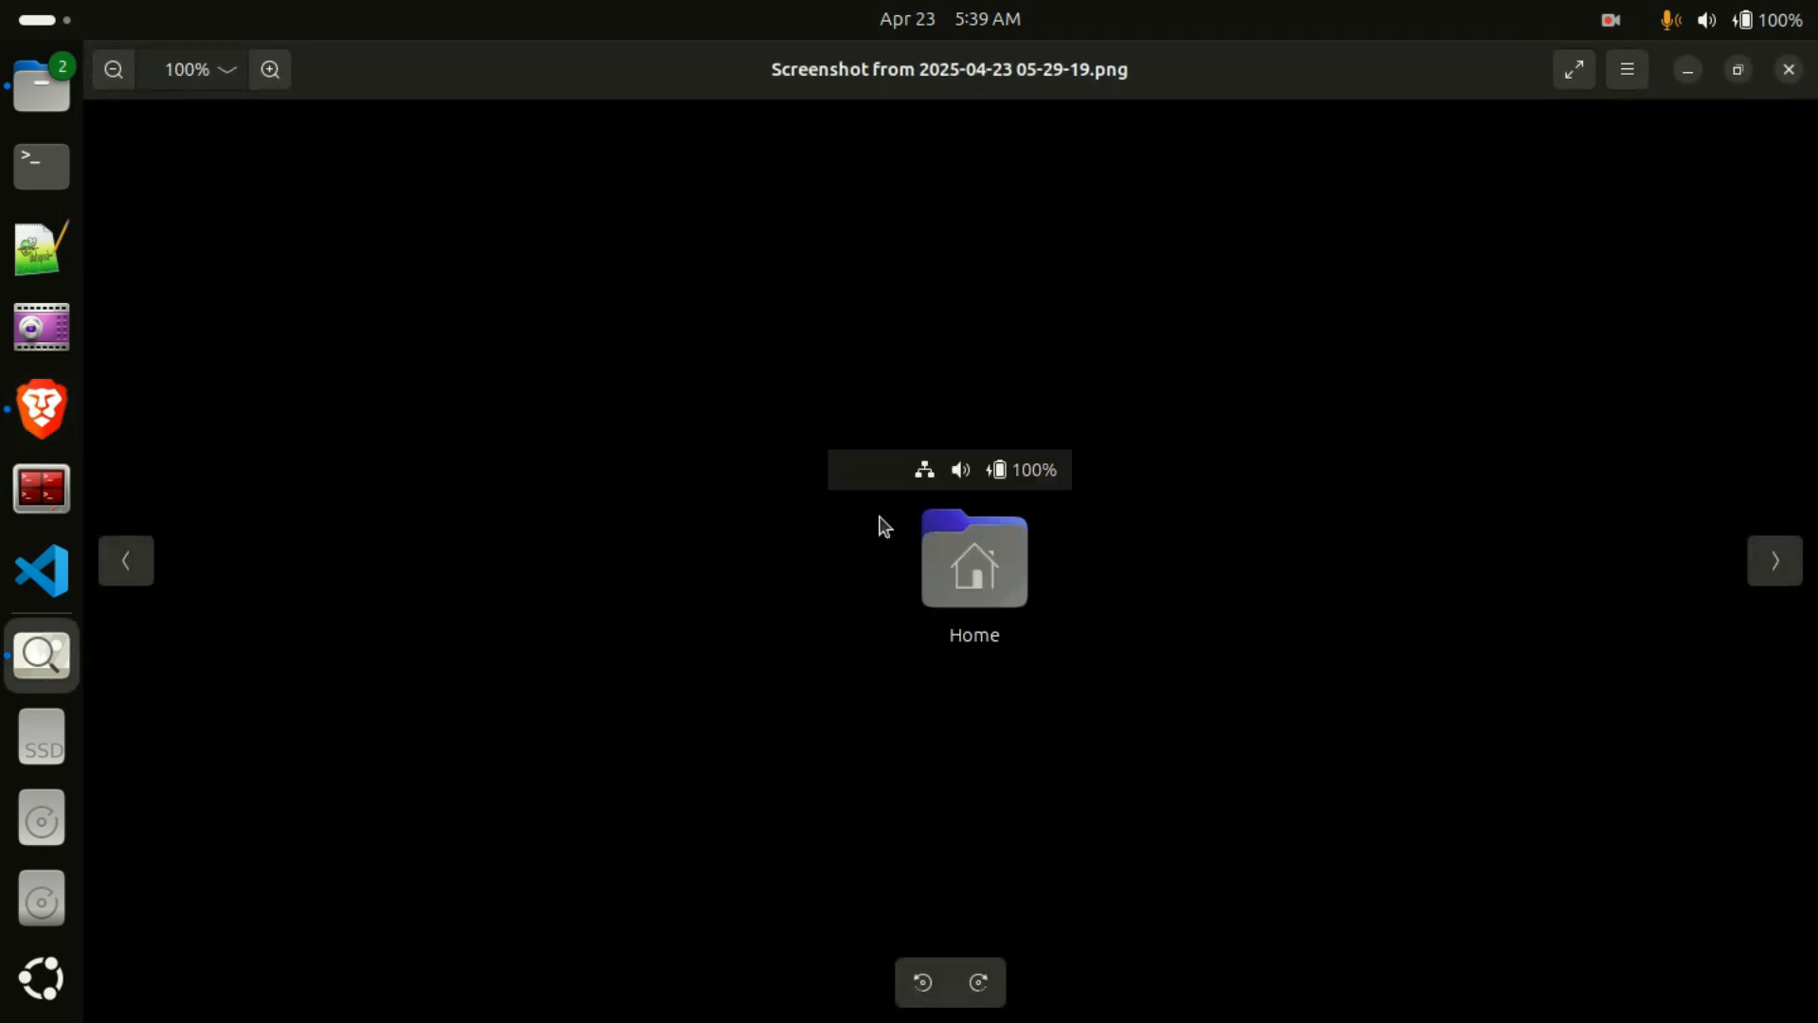
Confirm Brave shows No Internet, then open a Terminator terminal window
left_click(270, 68)
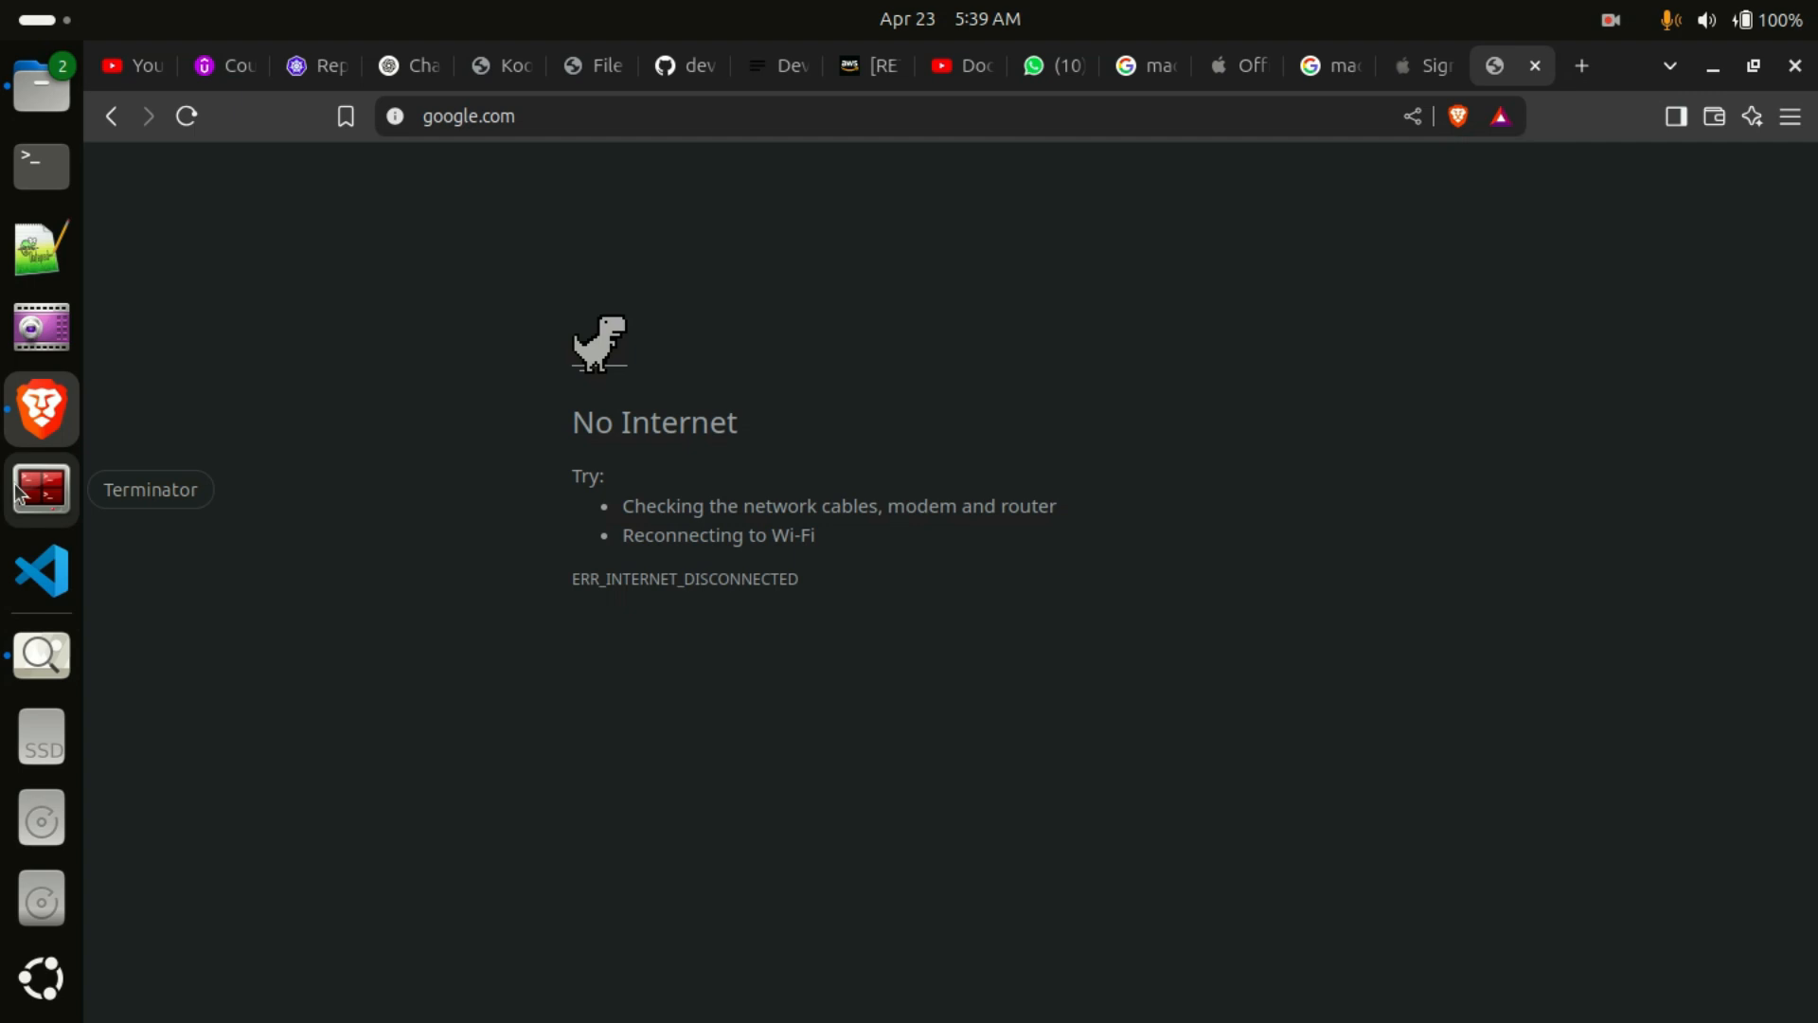
left_click(41, 488)
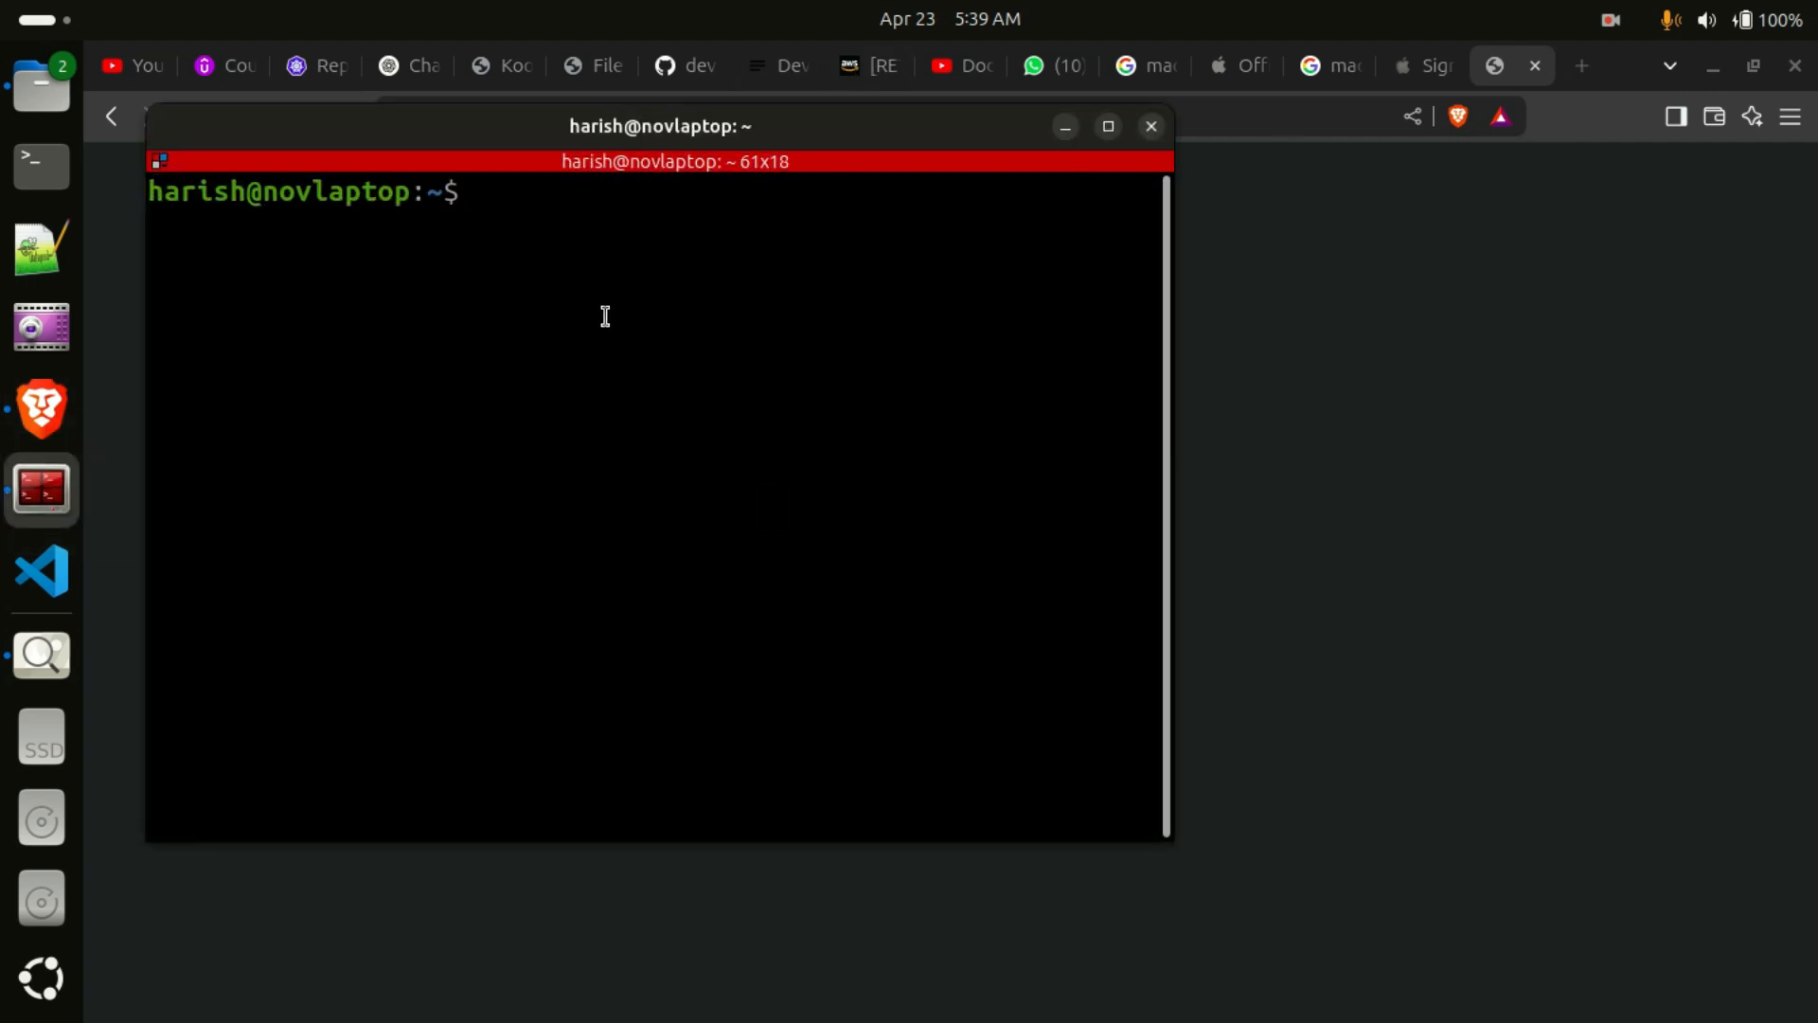
Get a root shell with sudo -i and the password
type("sudo -")
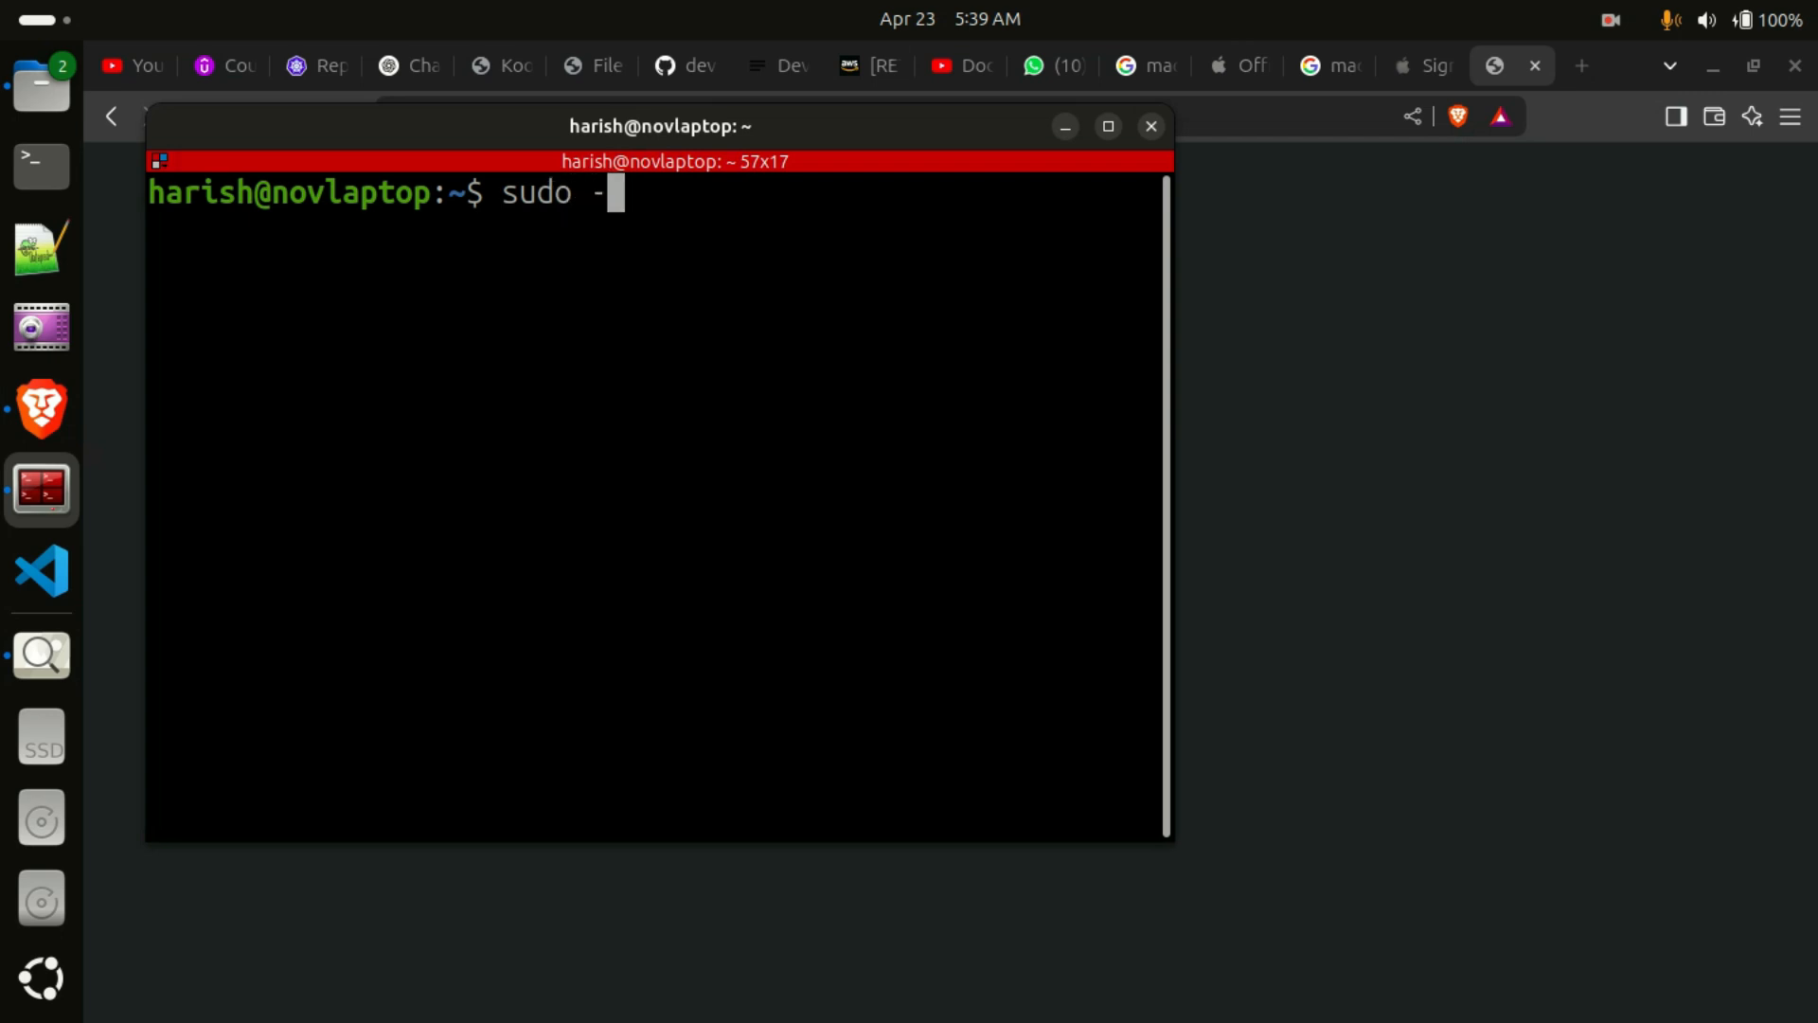
type("i")
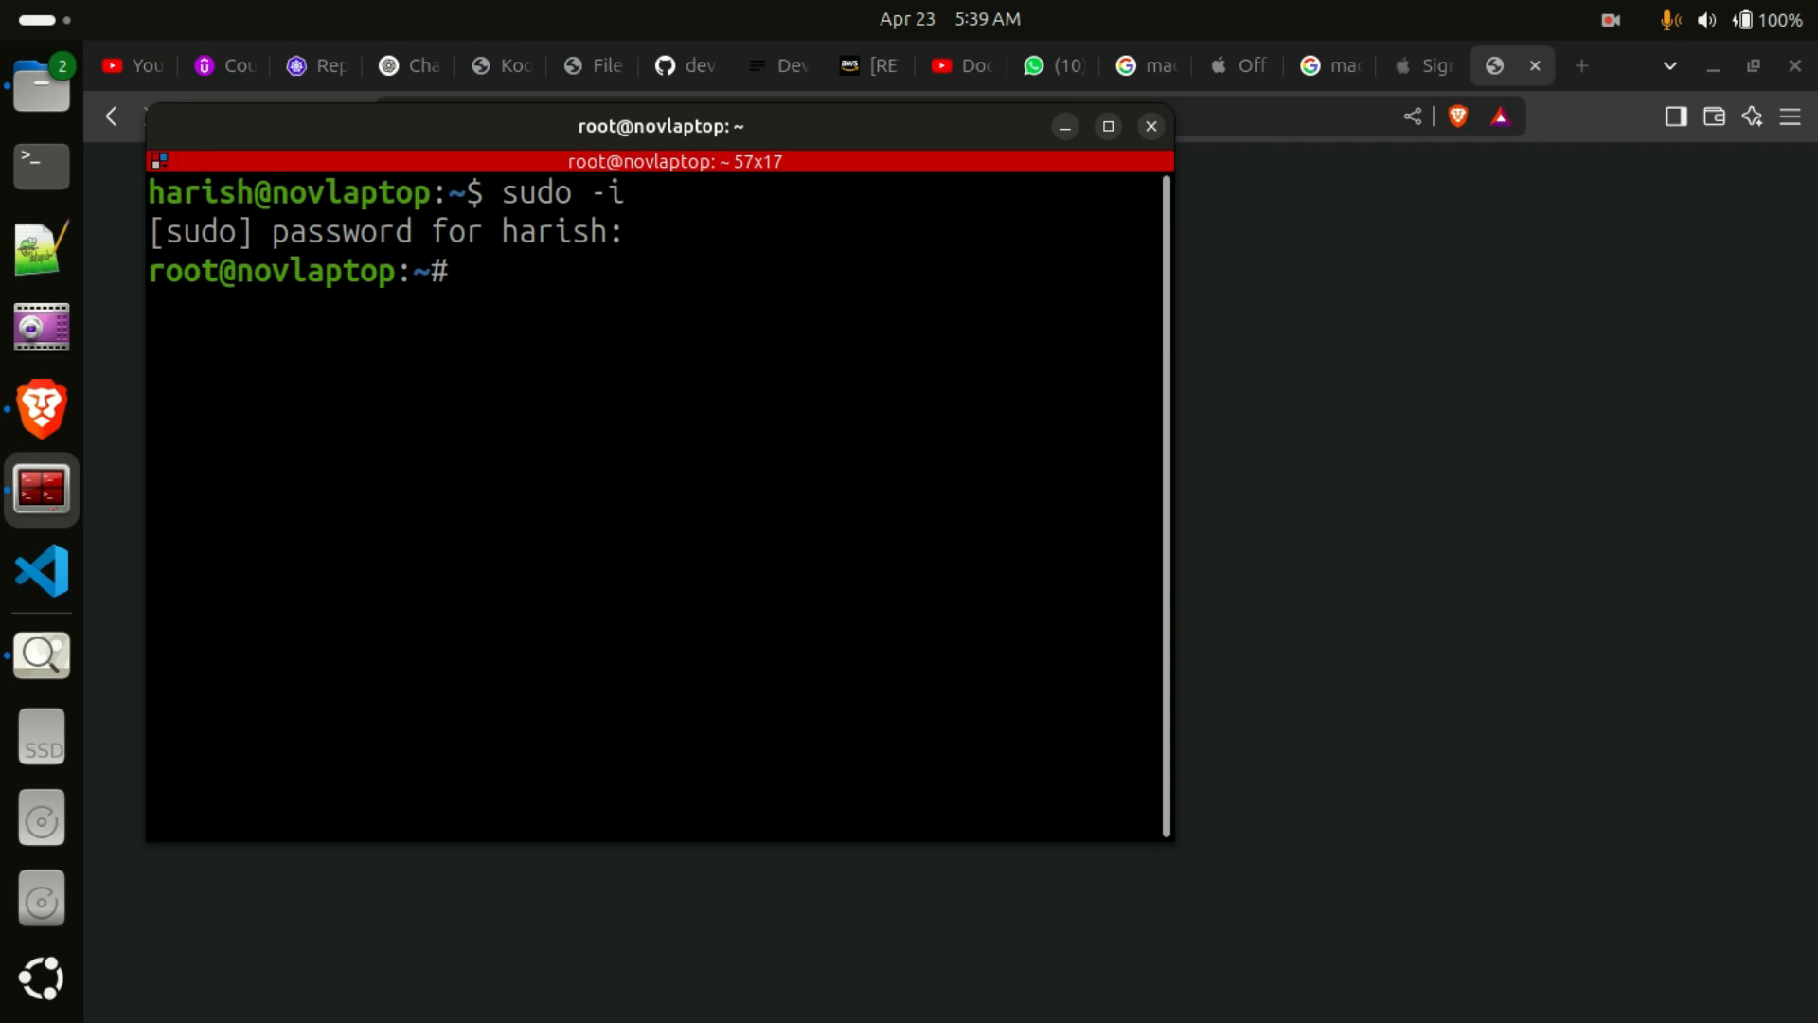
type("syst")
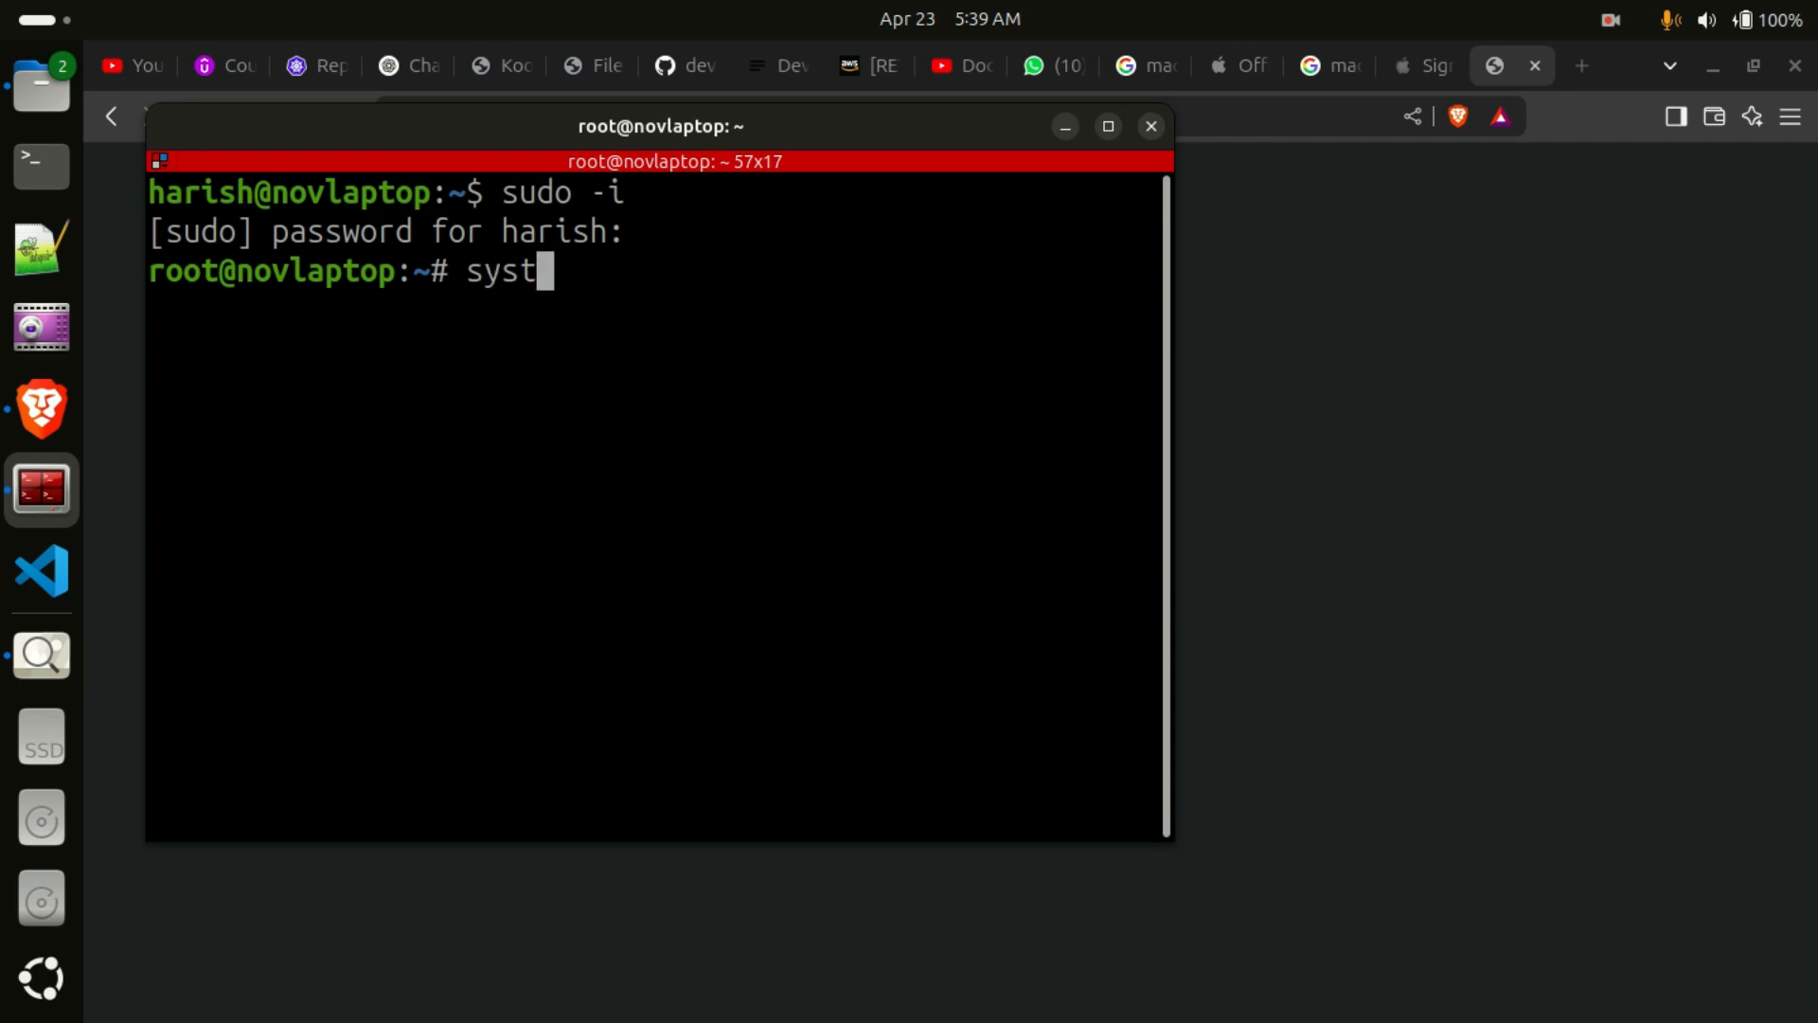
Run 'systemctl enable NetworkManager' after widening the terminal window
type("emct")
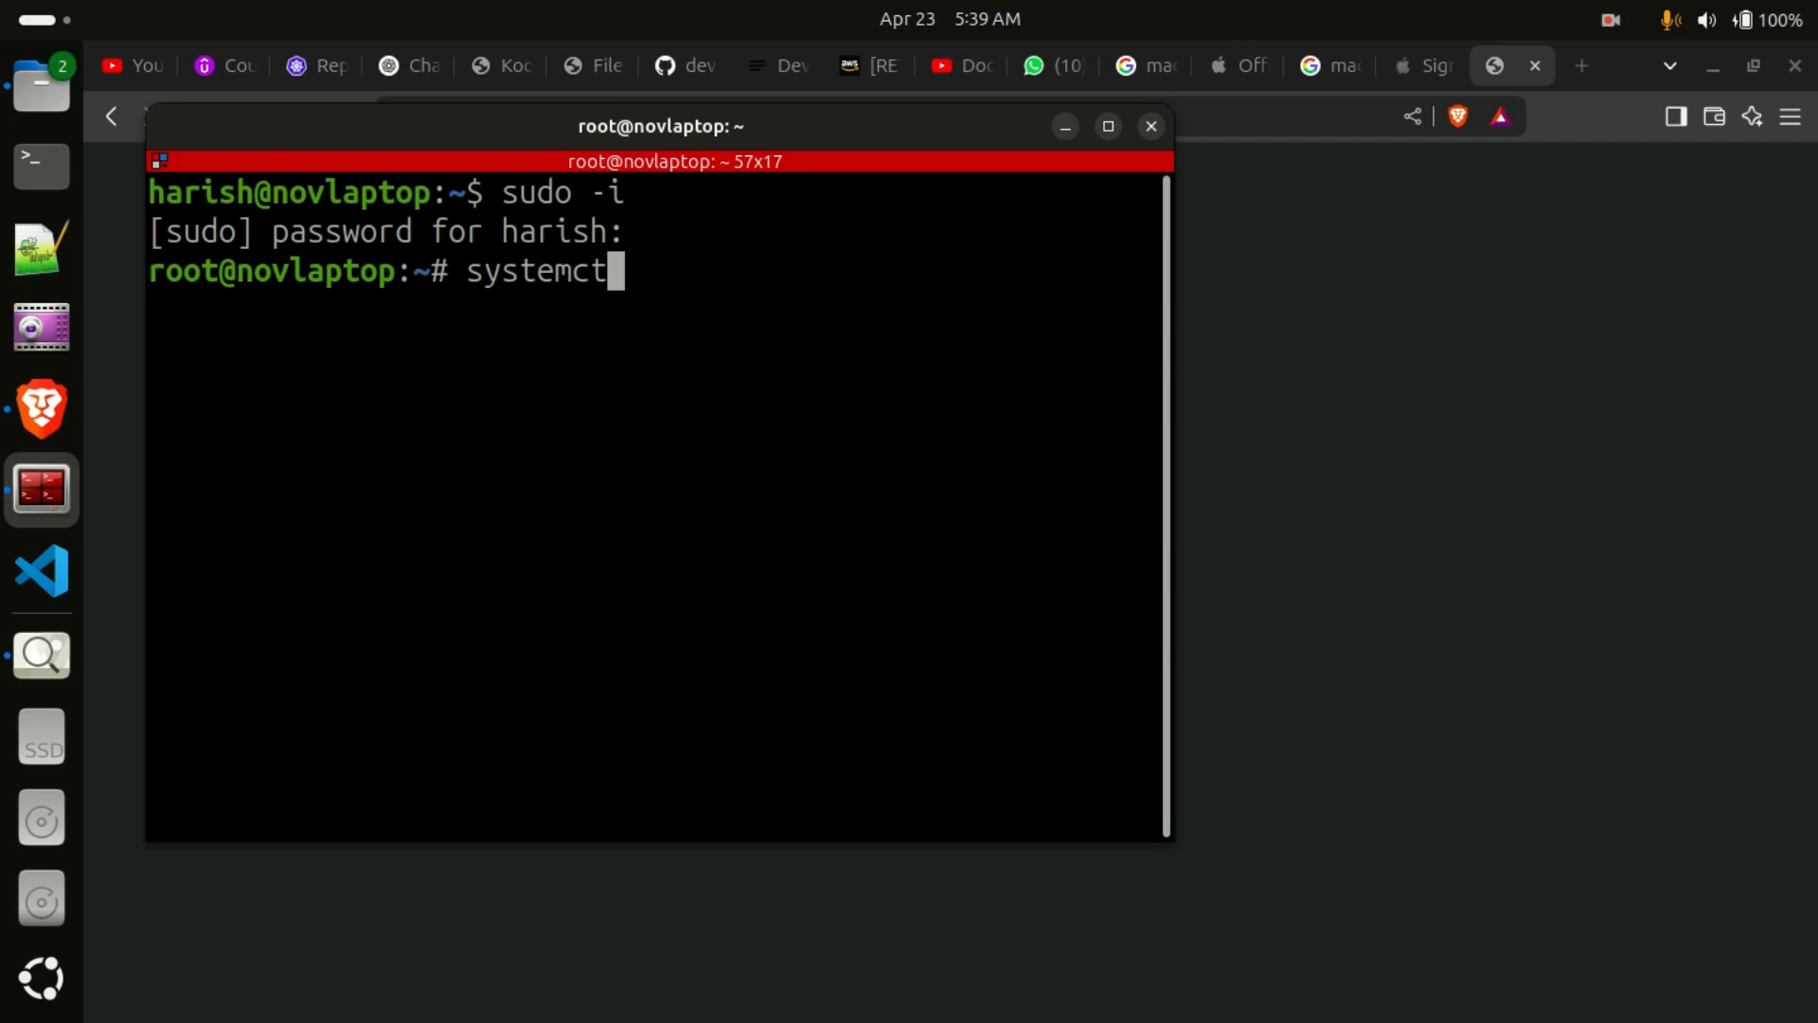
type("l en")
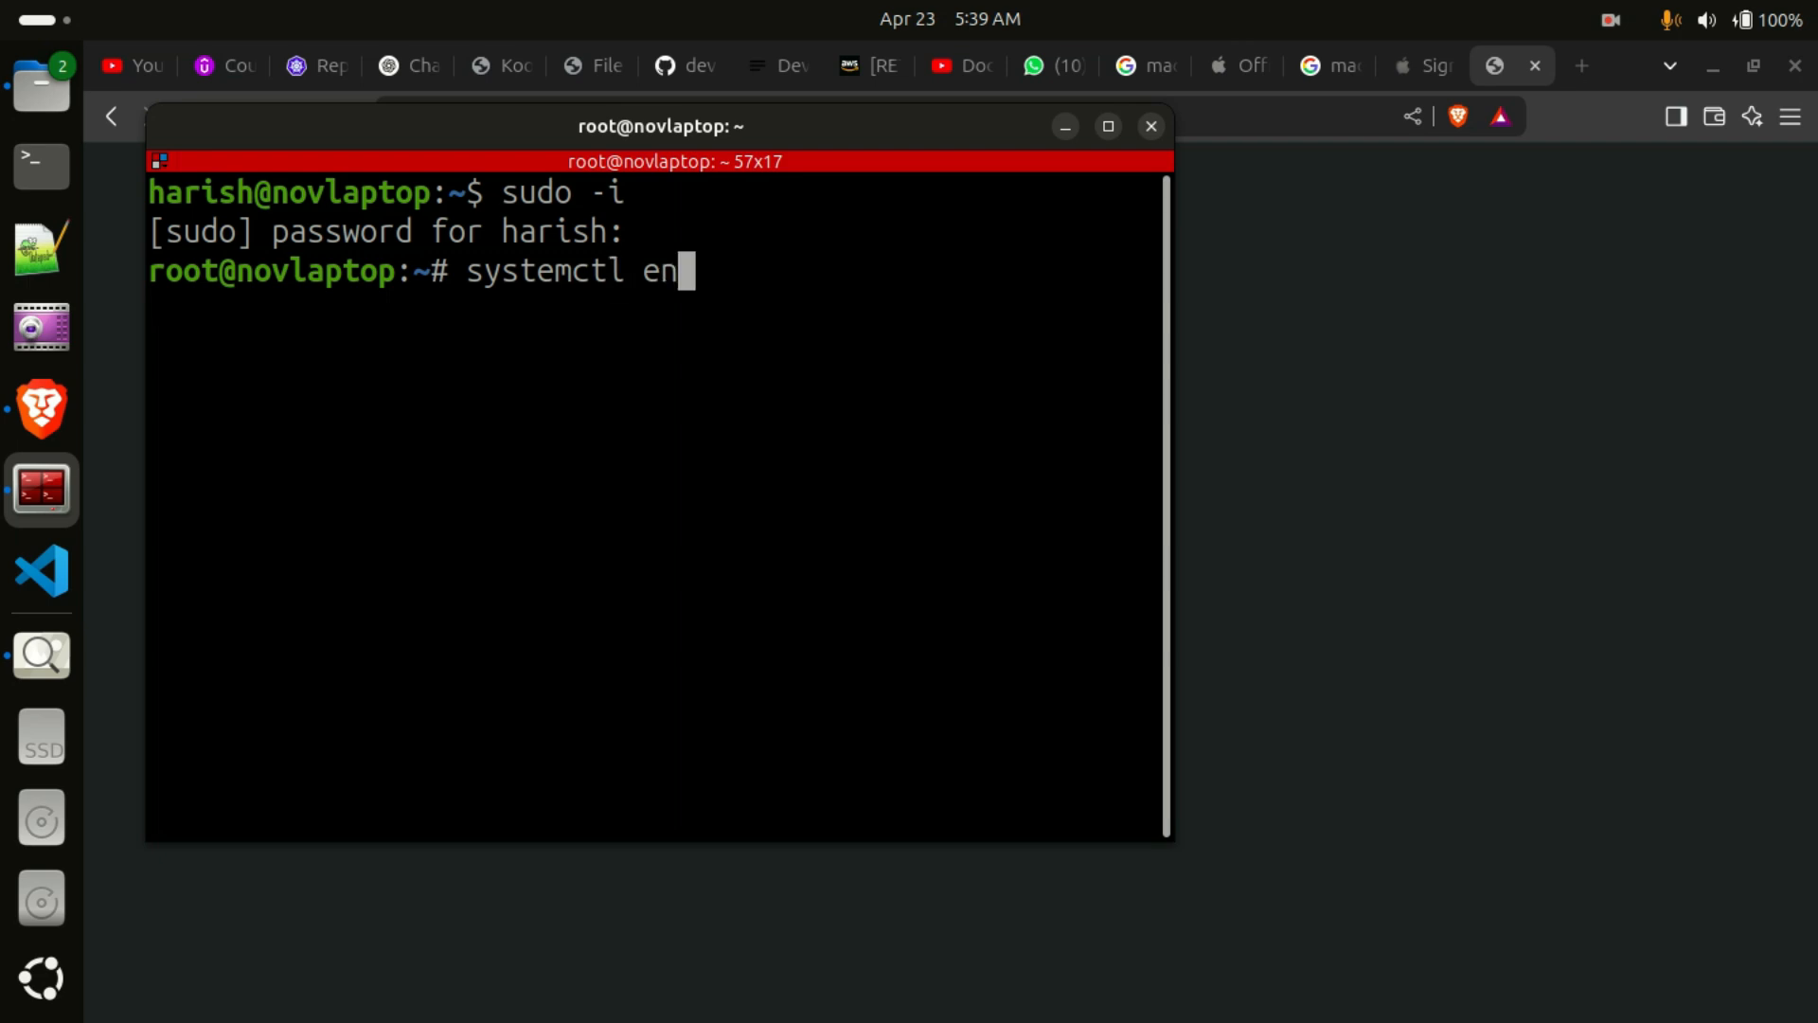
type("able")
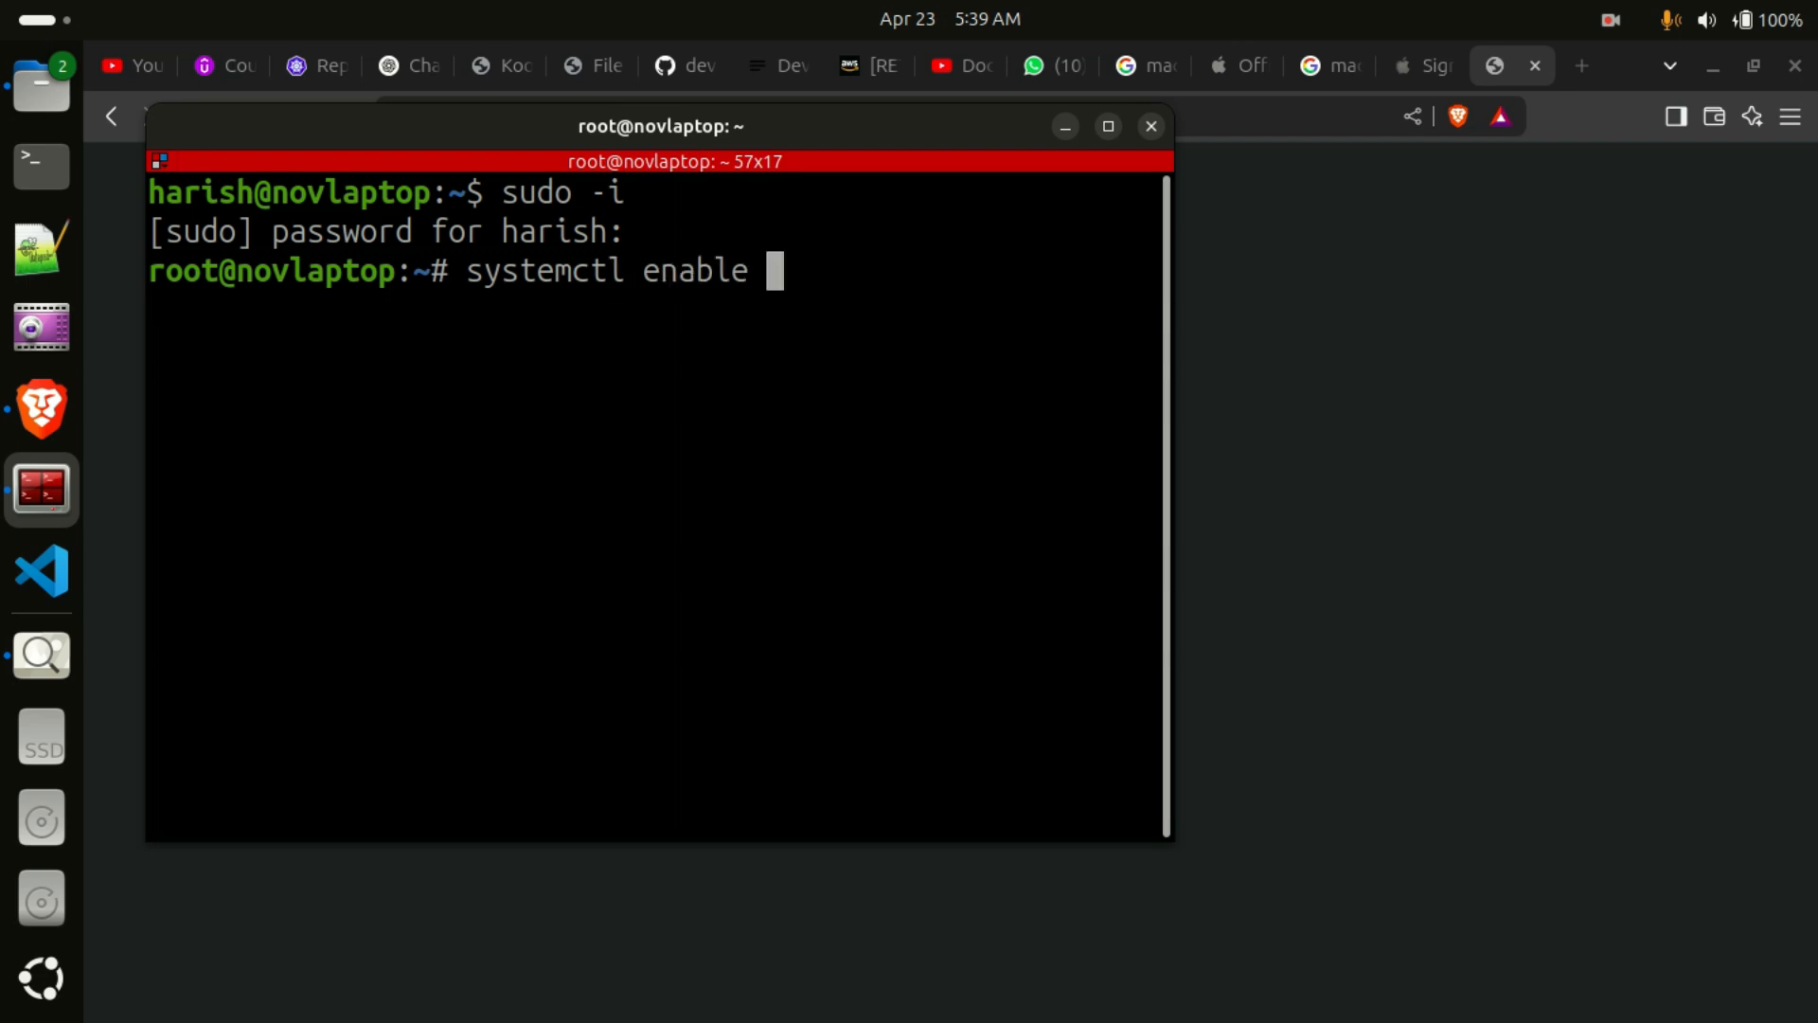
type("NetworkManager")
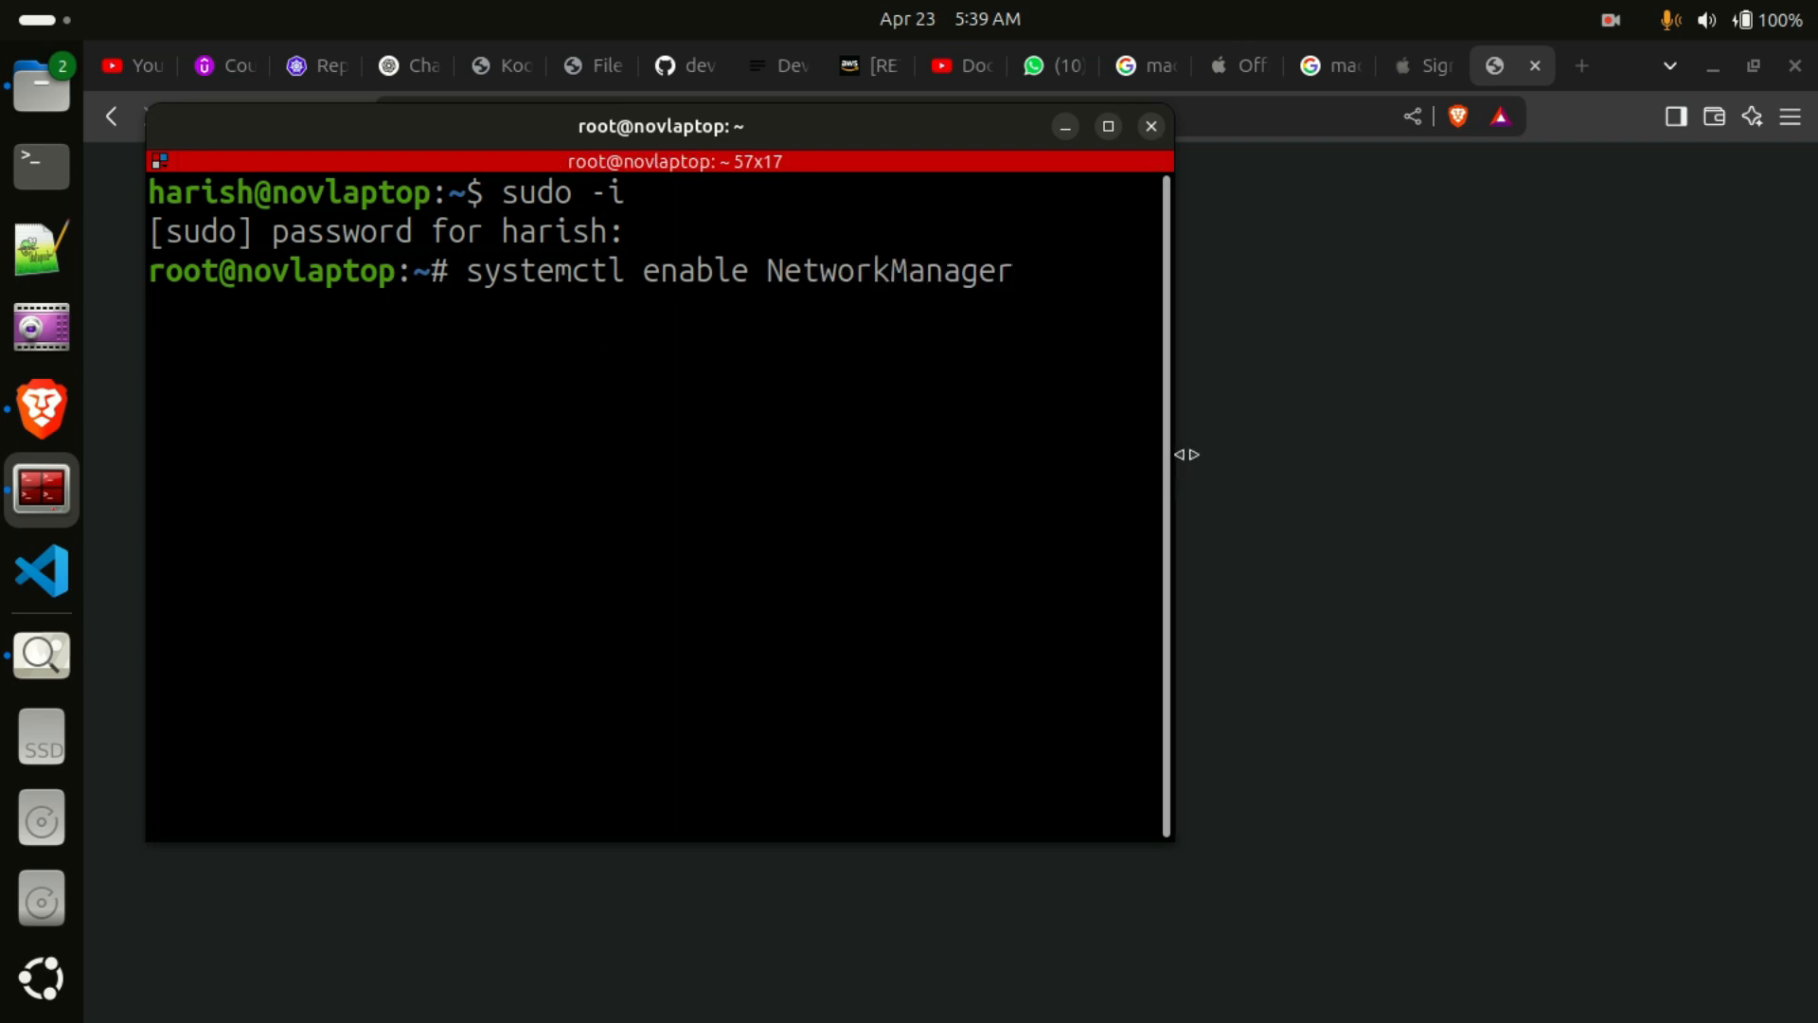
left_click_drag(1171, 453, 1359, 454)
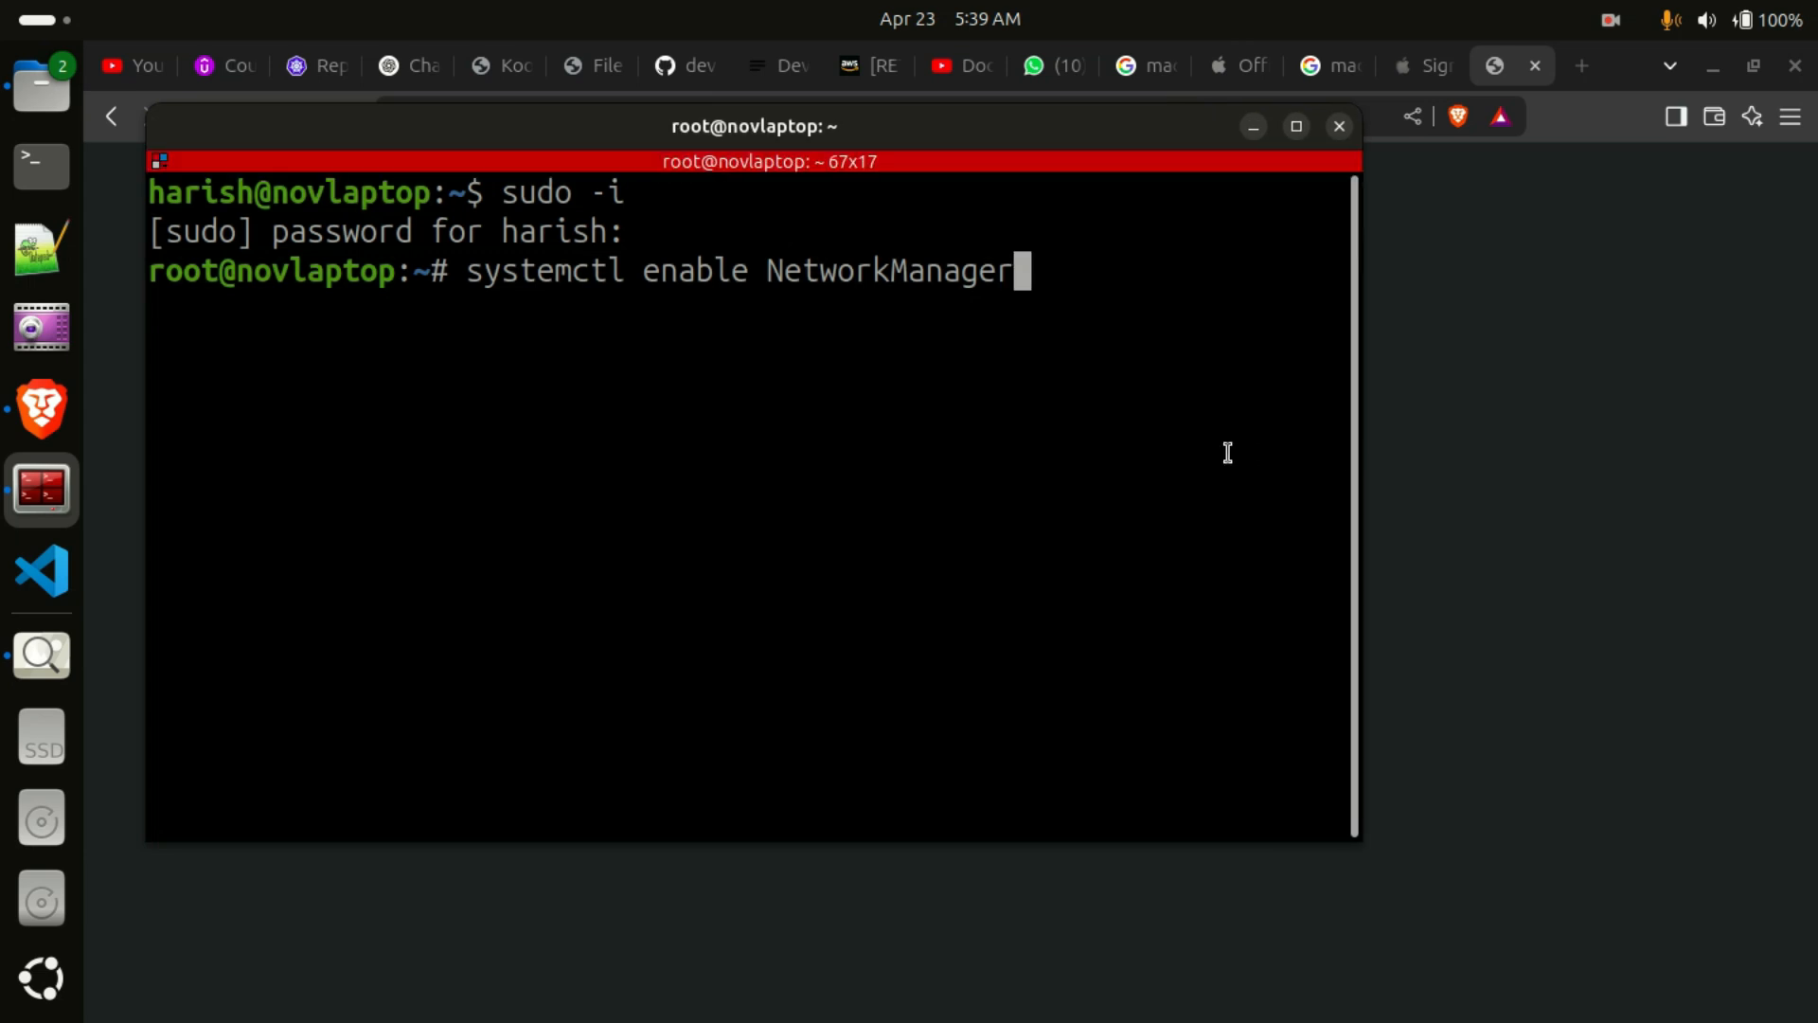
key("Return")
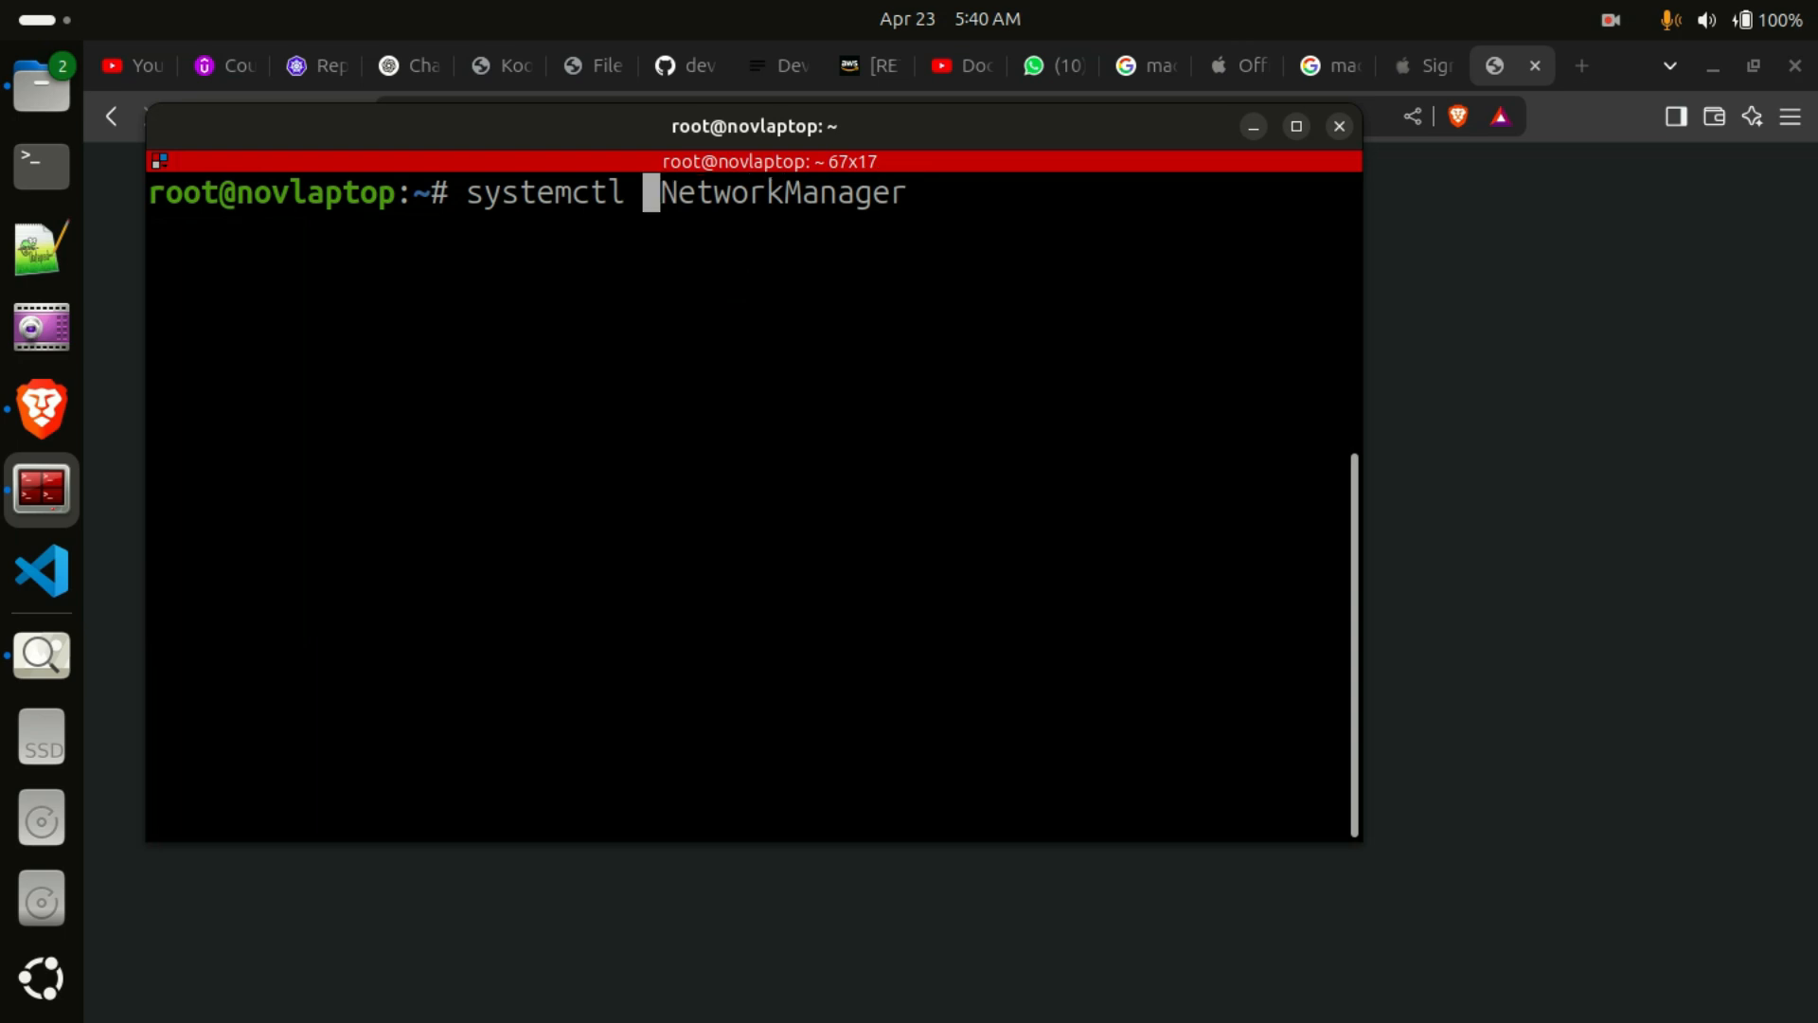
Run 'systemctl start NetworkManager' so Google loads again in Brave
type("start")
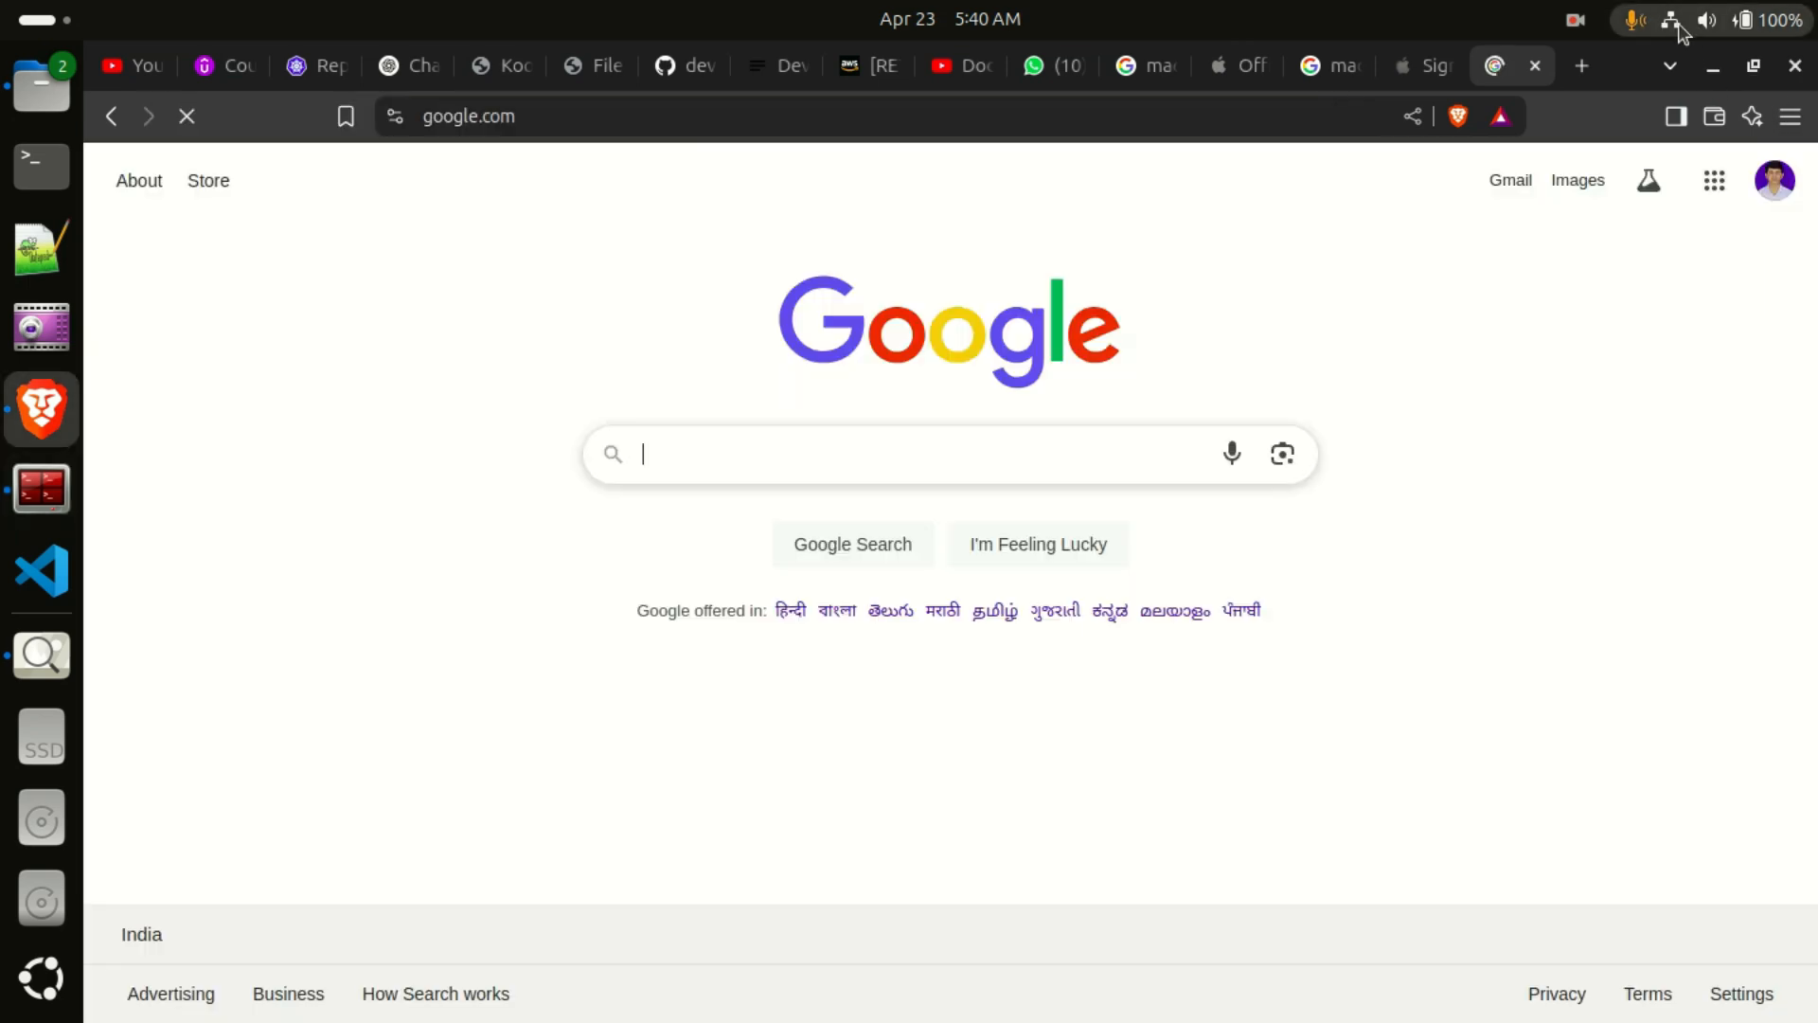
left_click(1705, 20)
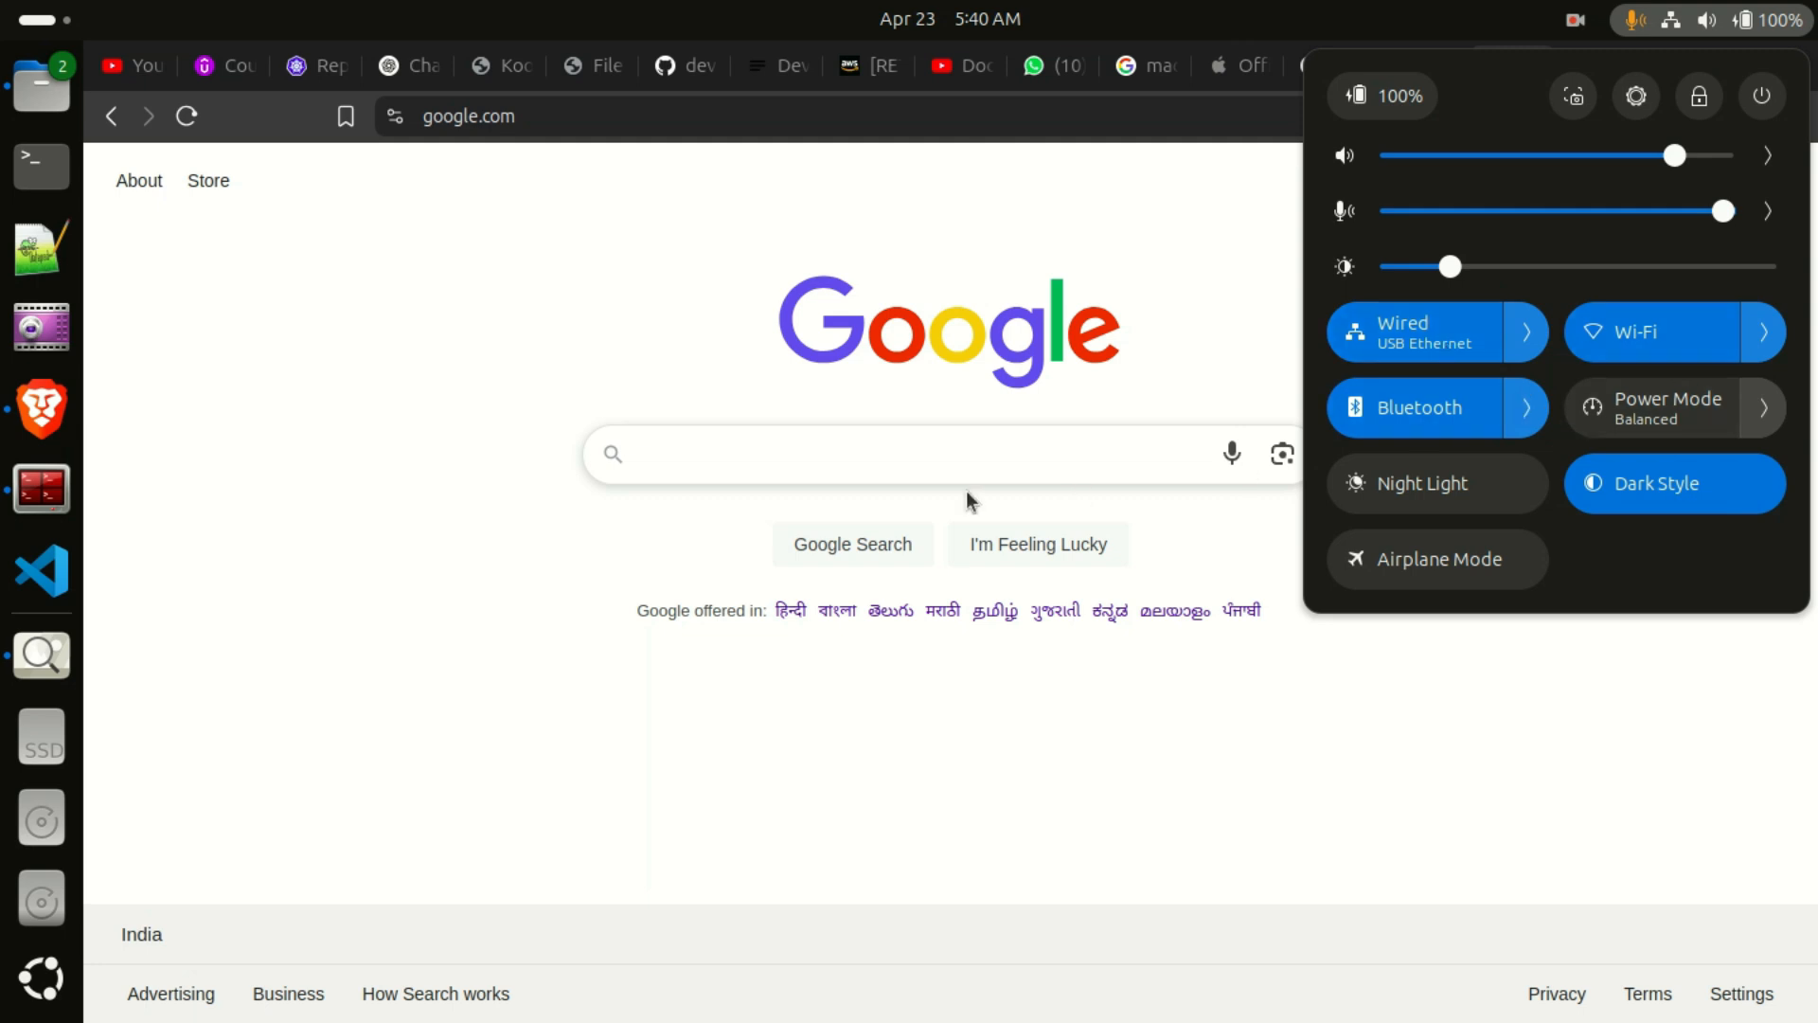
left_click(993, 106)
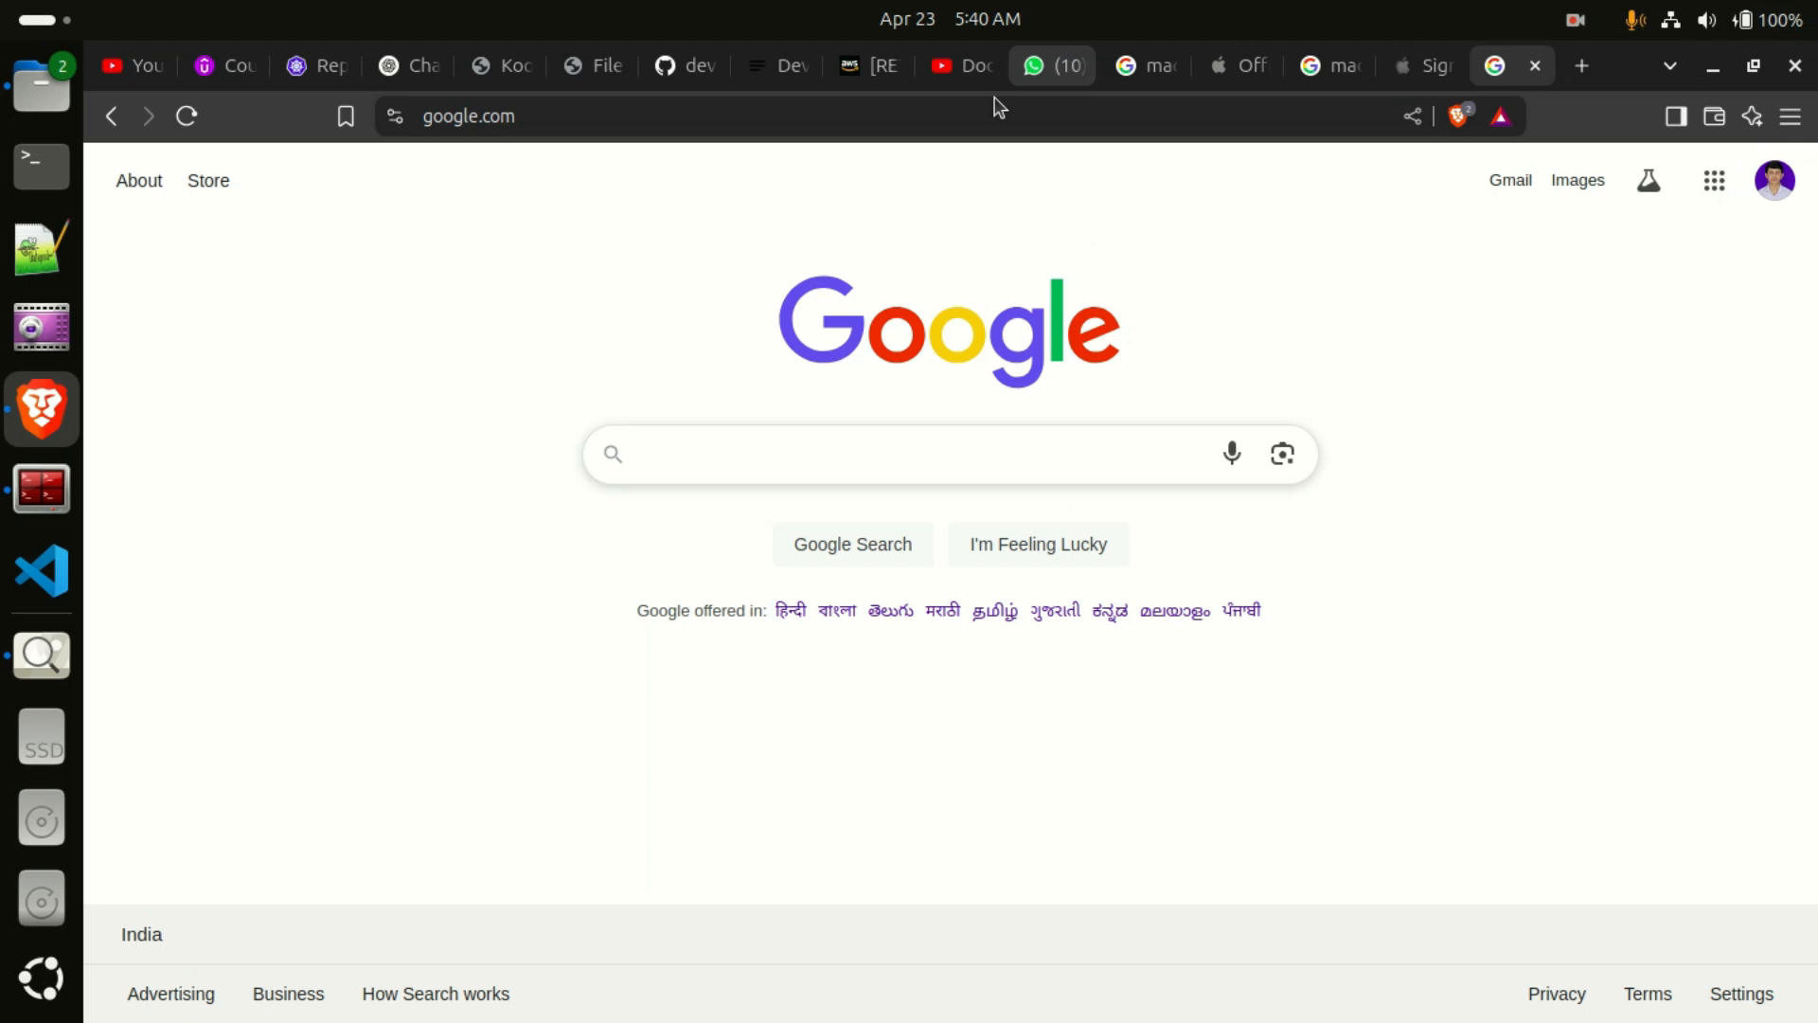
mouse_move(1496, 486)
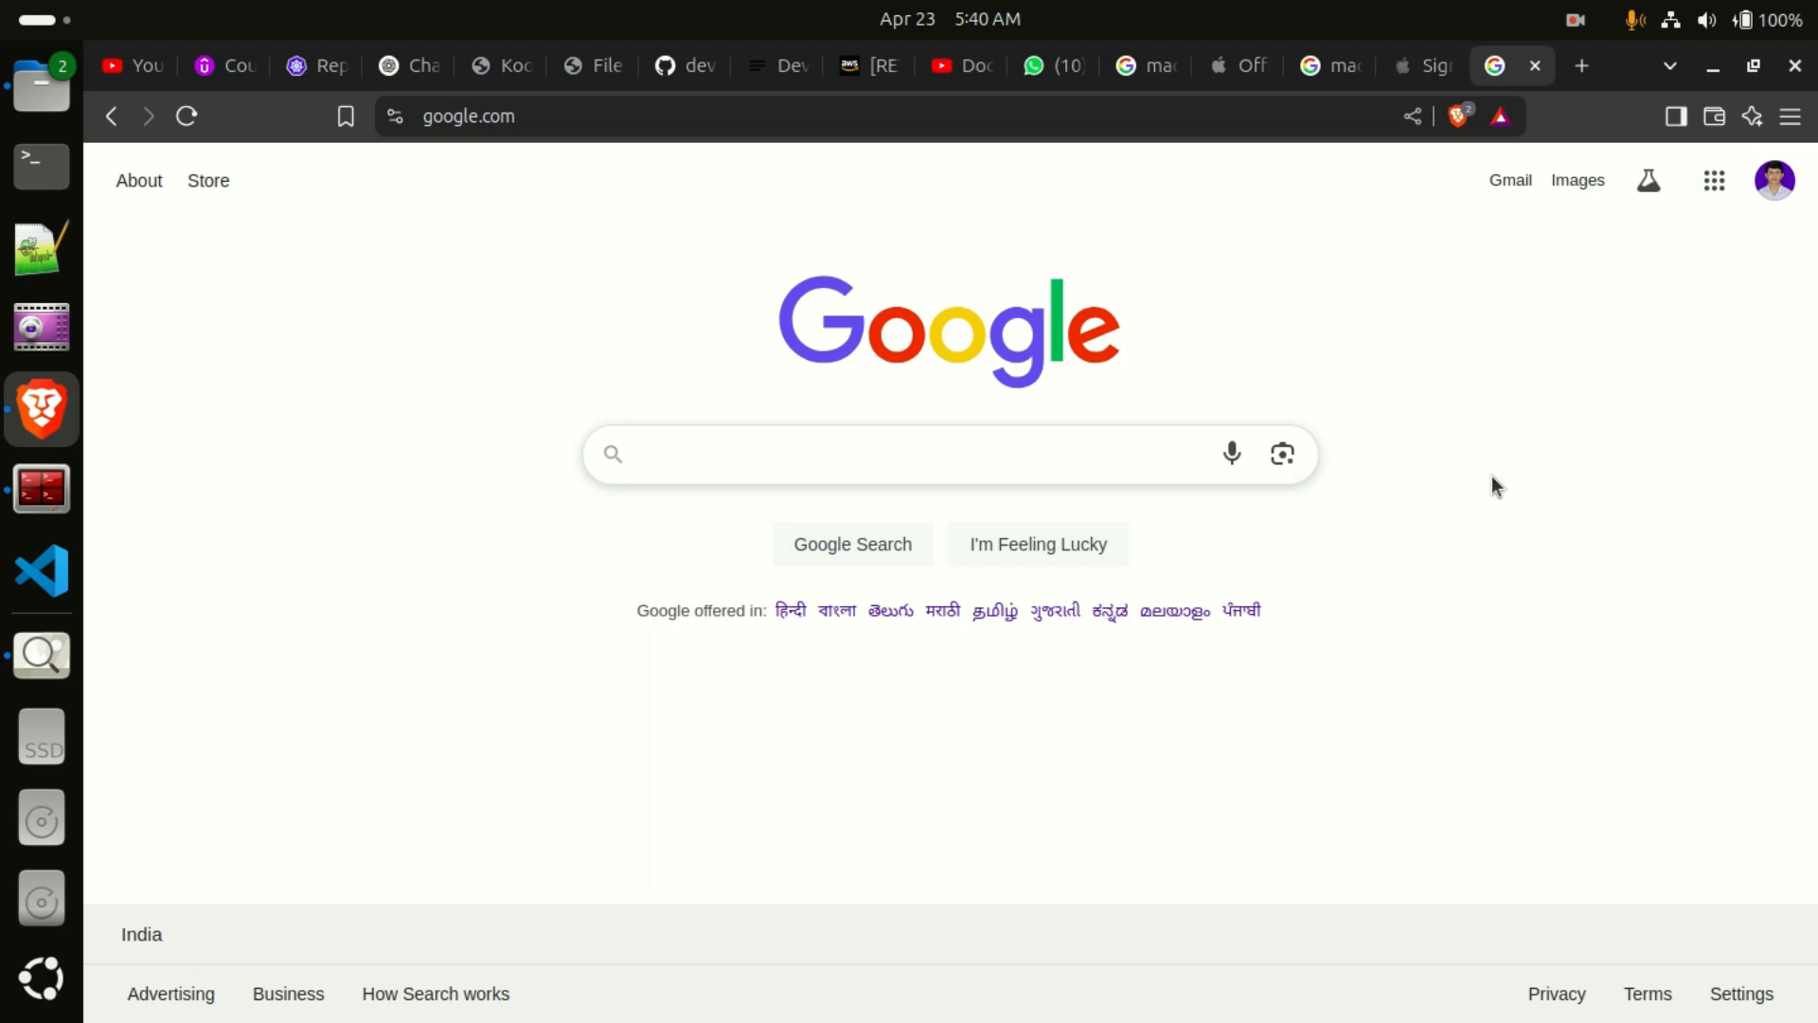
mouse_move(329, 570)
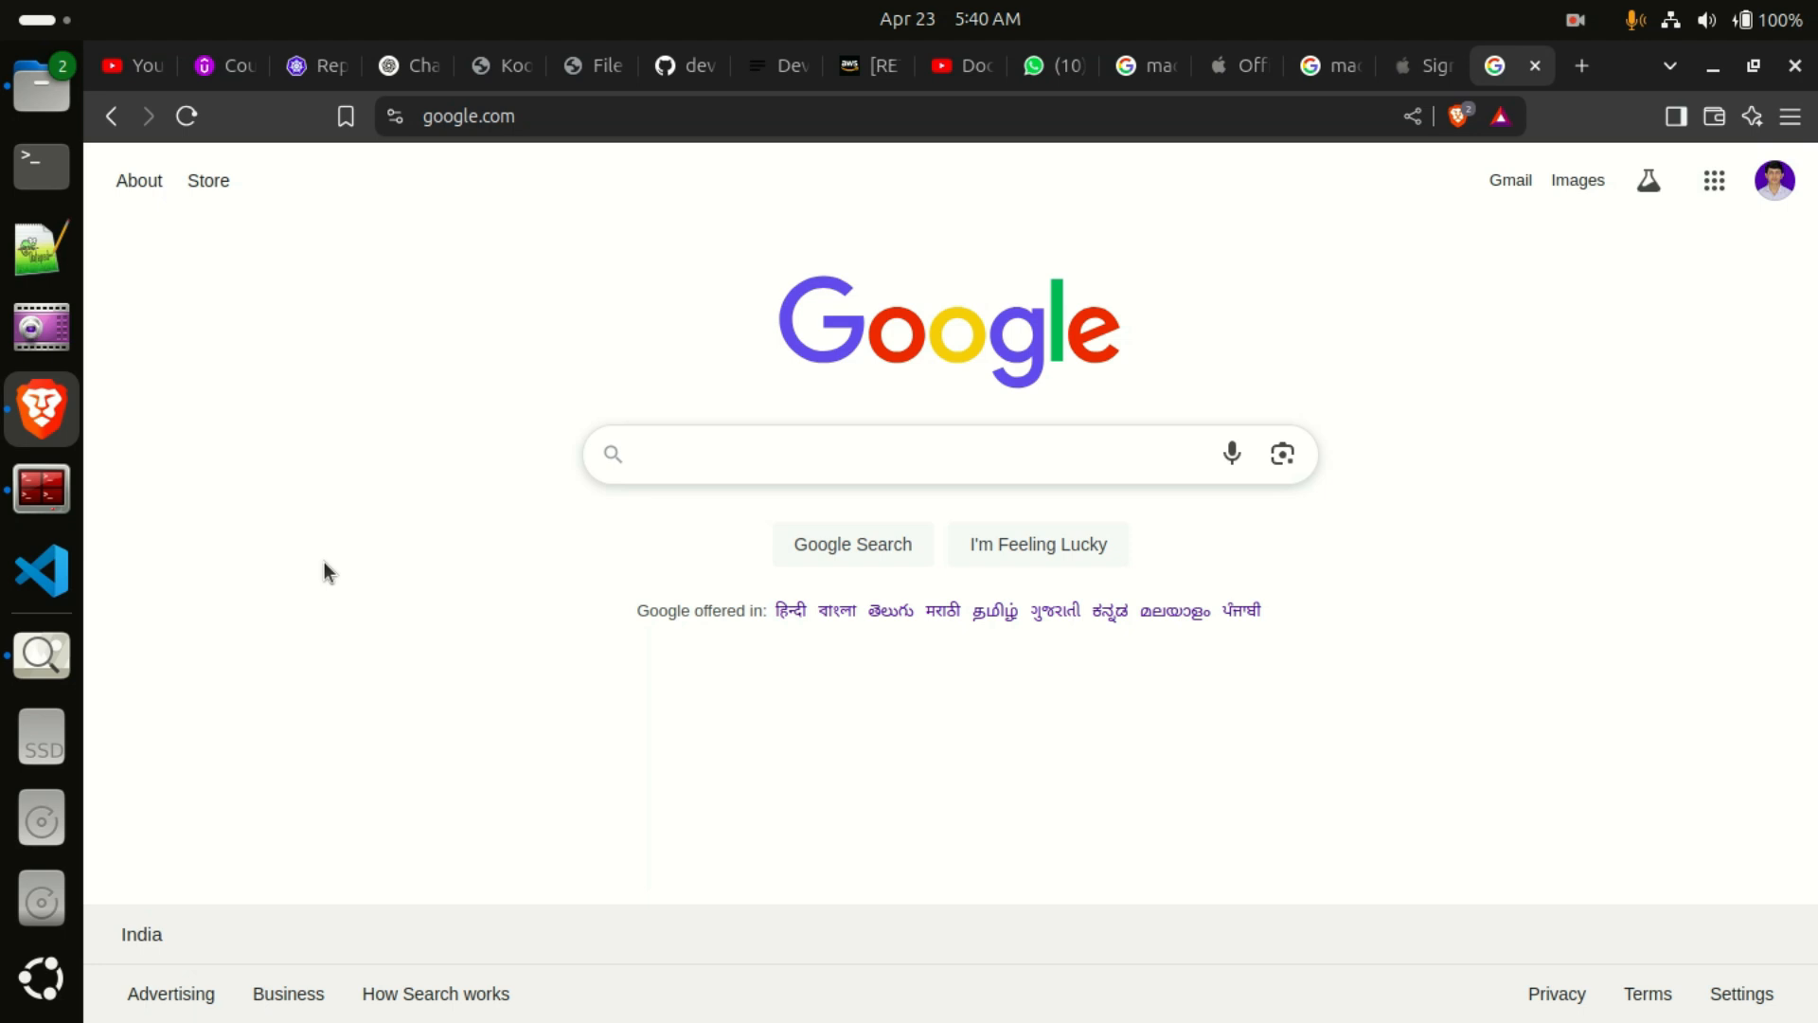